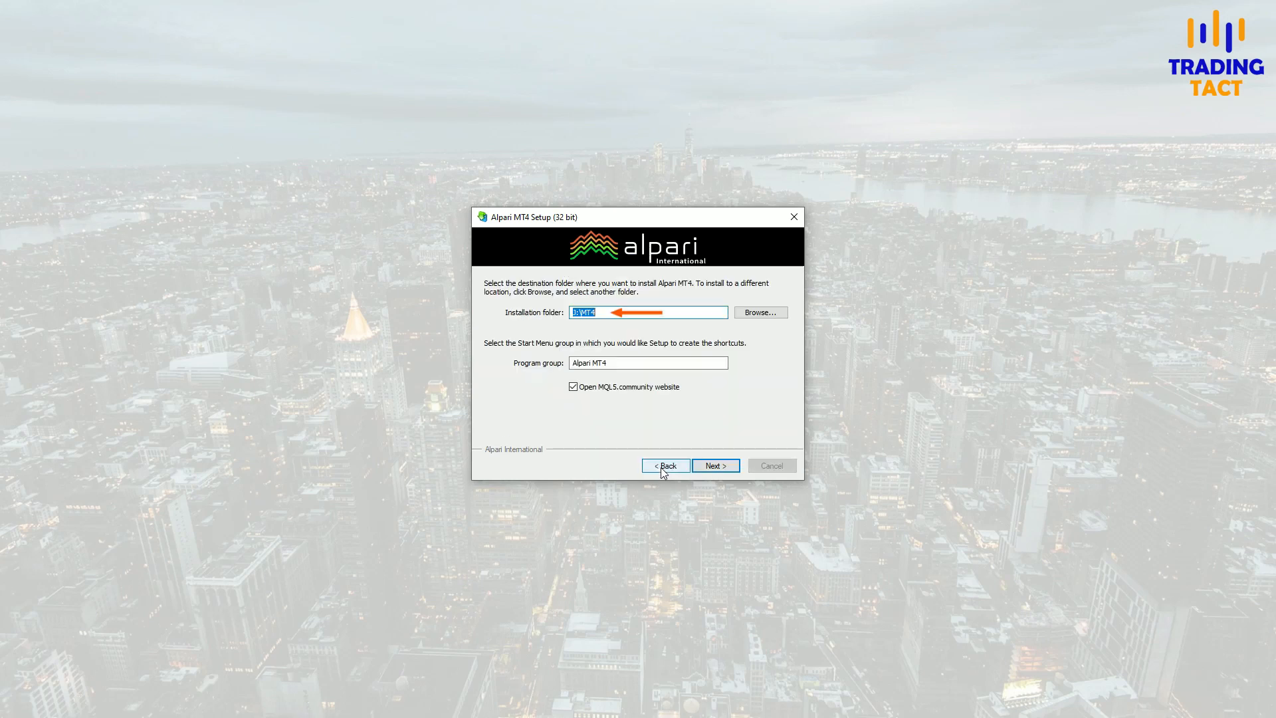
Finish installing Alpari MT4 into J:\MT4 so MetaTrader 4 launches.
left_click(715, 465)
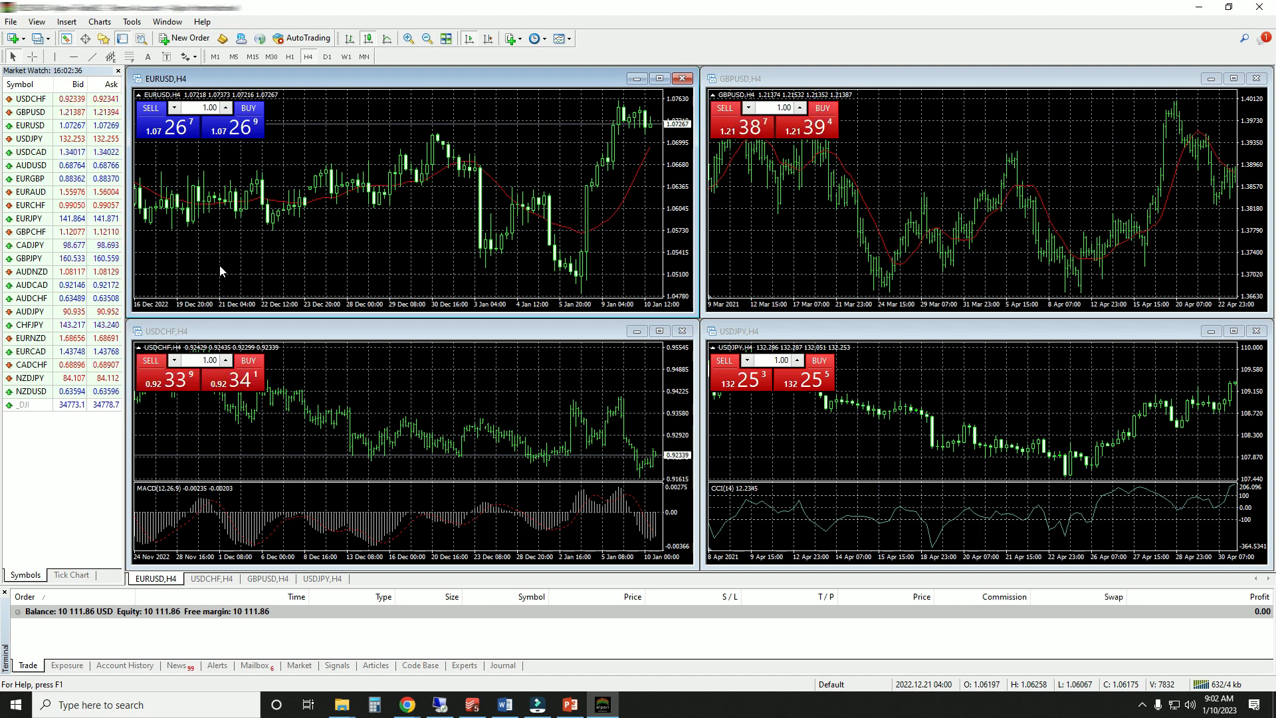
Open MetaTrader 4's File menu to reach the Open Data Folder command.
left_click(11, 22)
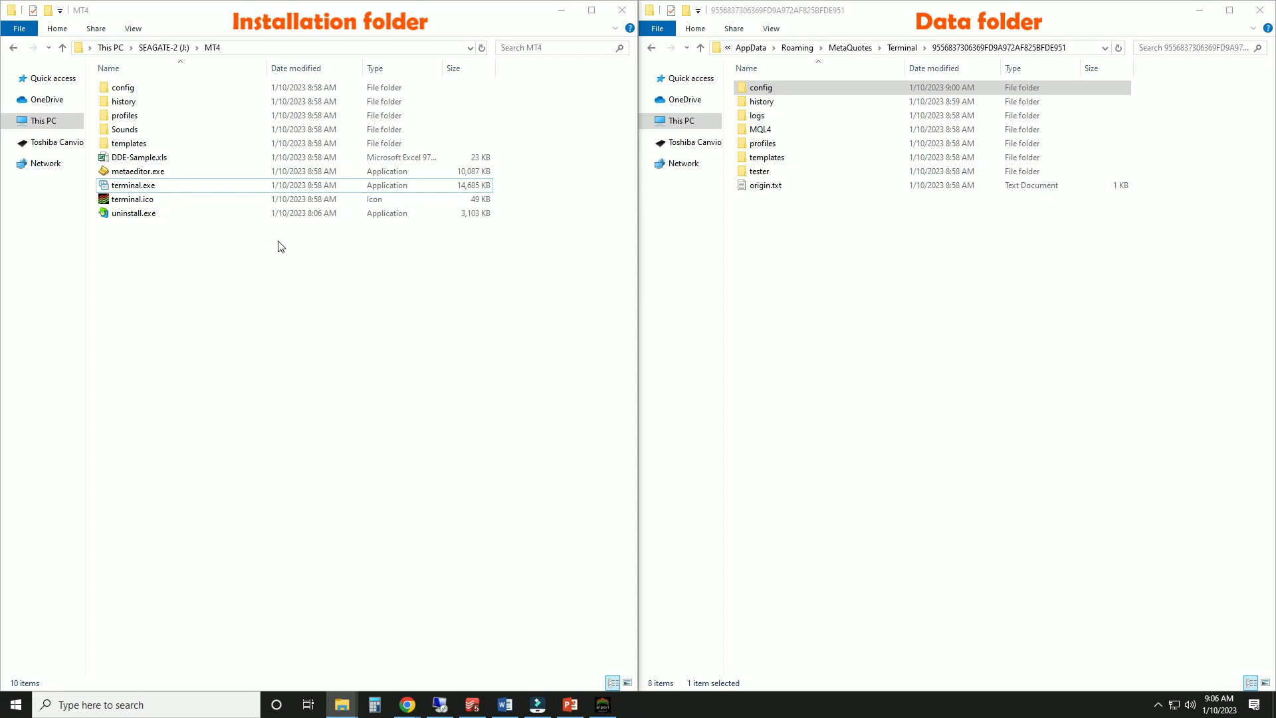
Browse MQL4 and tester in the data folder, and config in the installation folder.
left_click(134, 185)
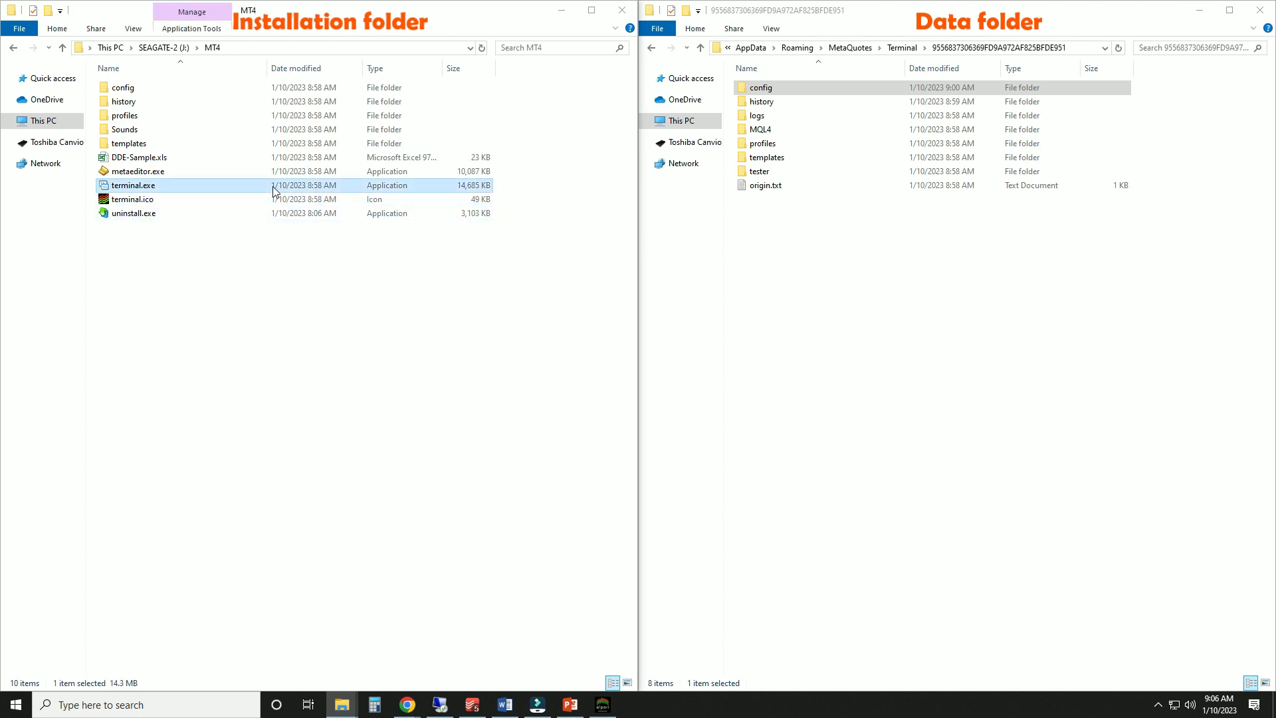
mouse_move(443, 171)
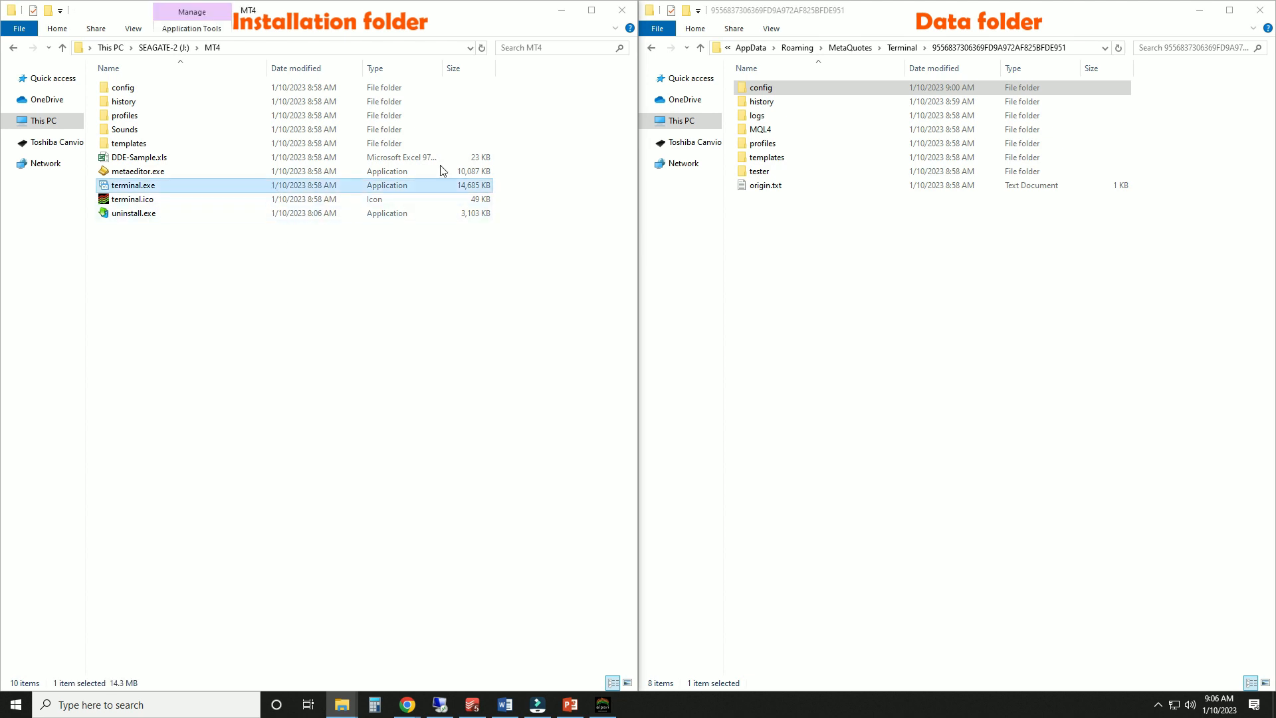
double_click(759, 129)
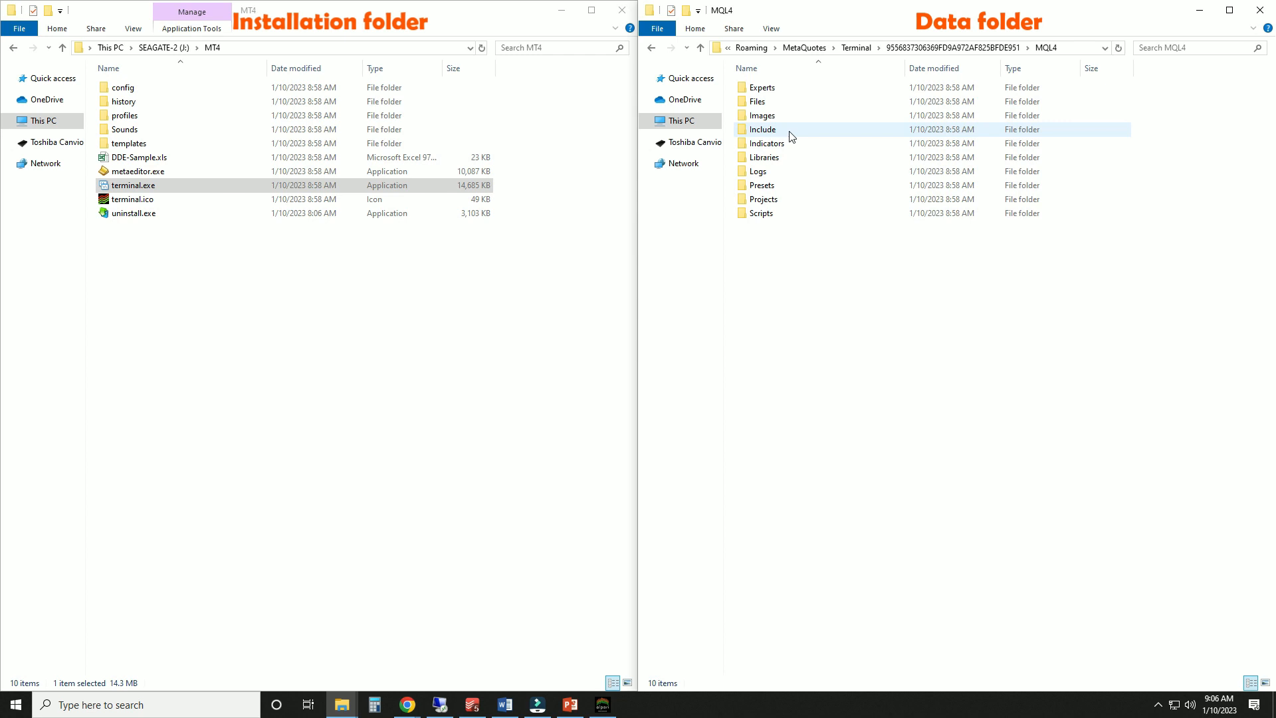
left_click(766, 144)
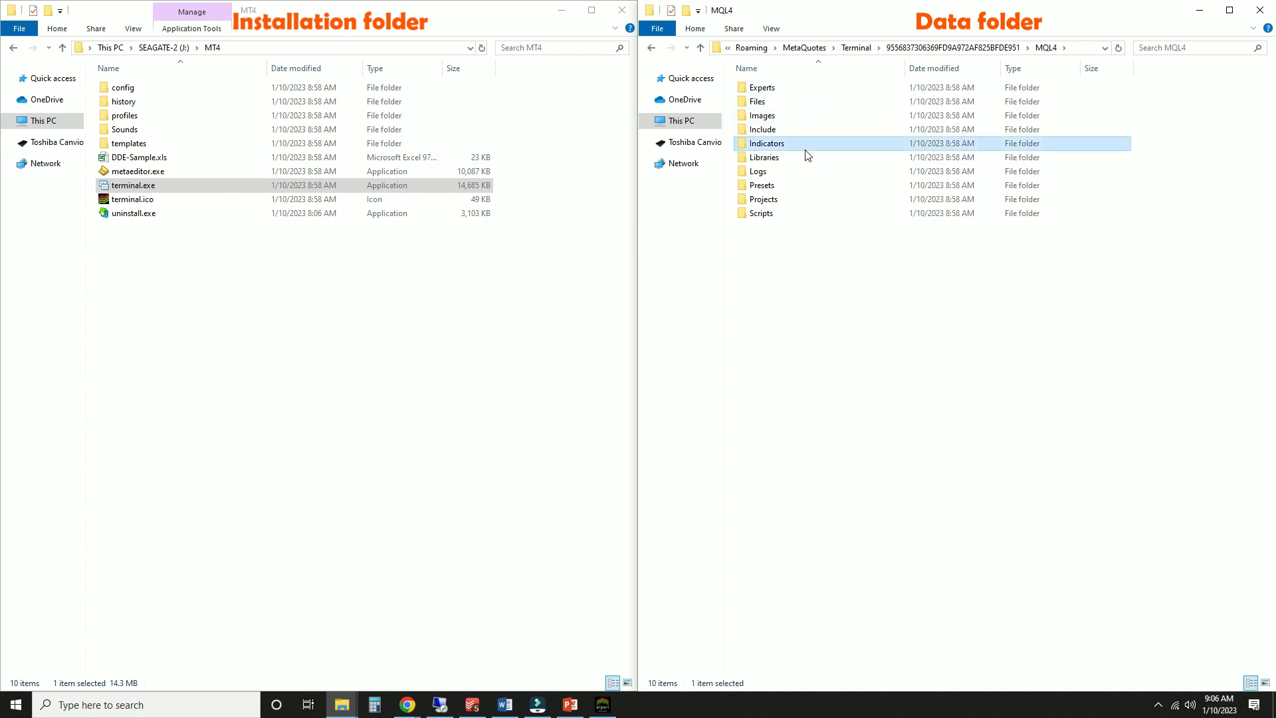
mouse_move(917, 56)
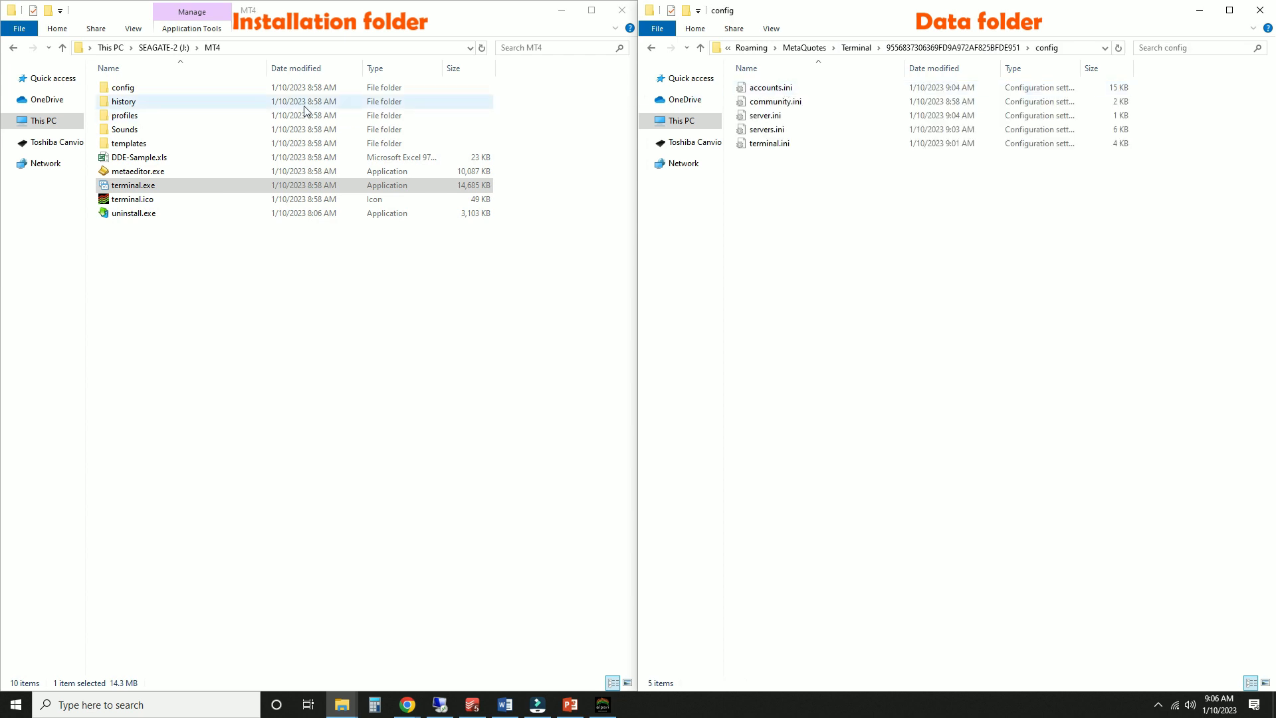
double_click(123, 87)
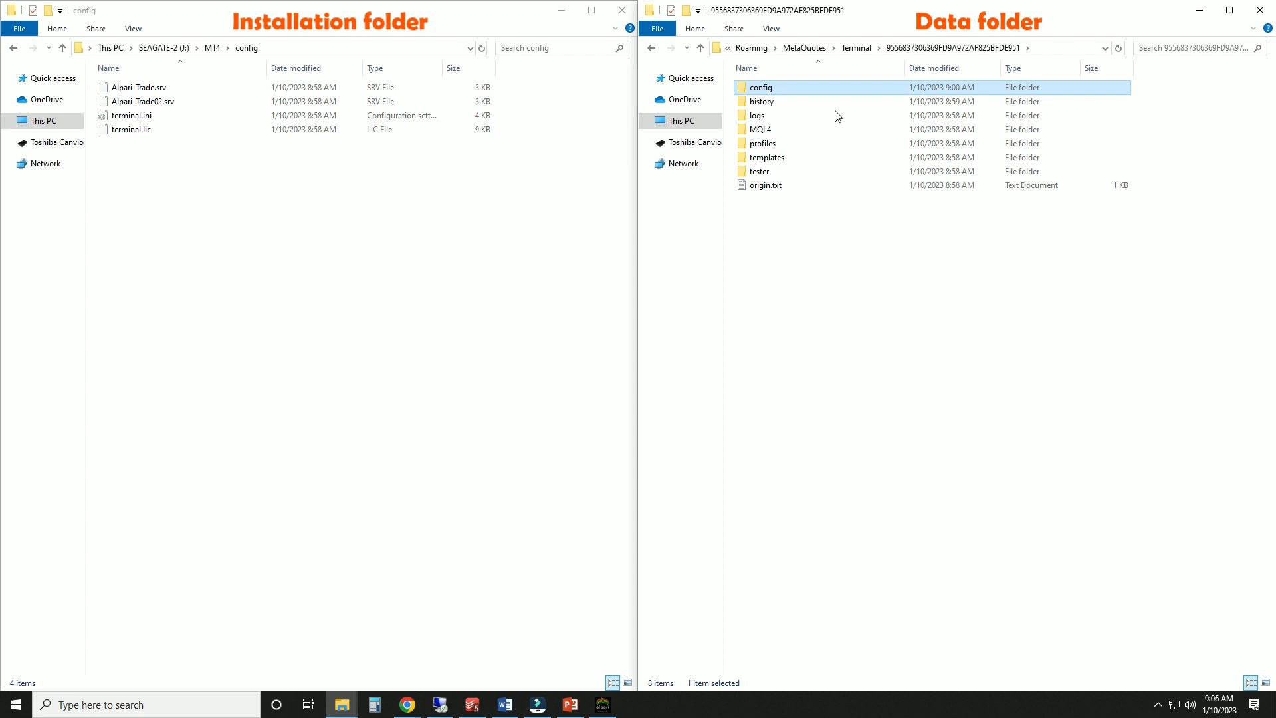
double_click(758, 171)
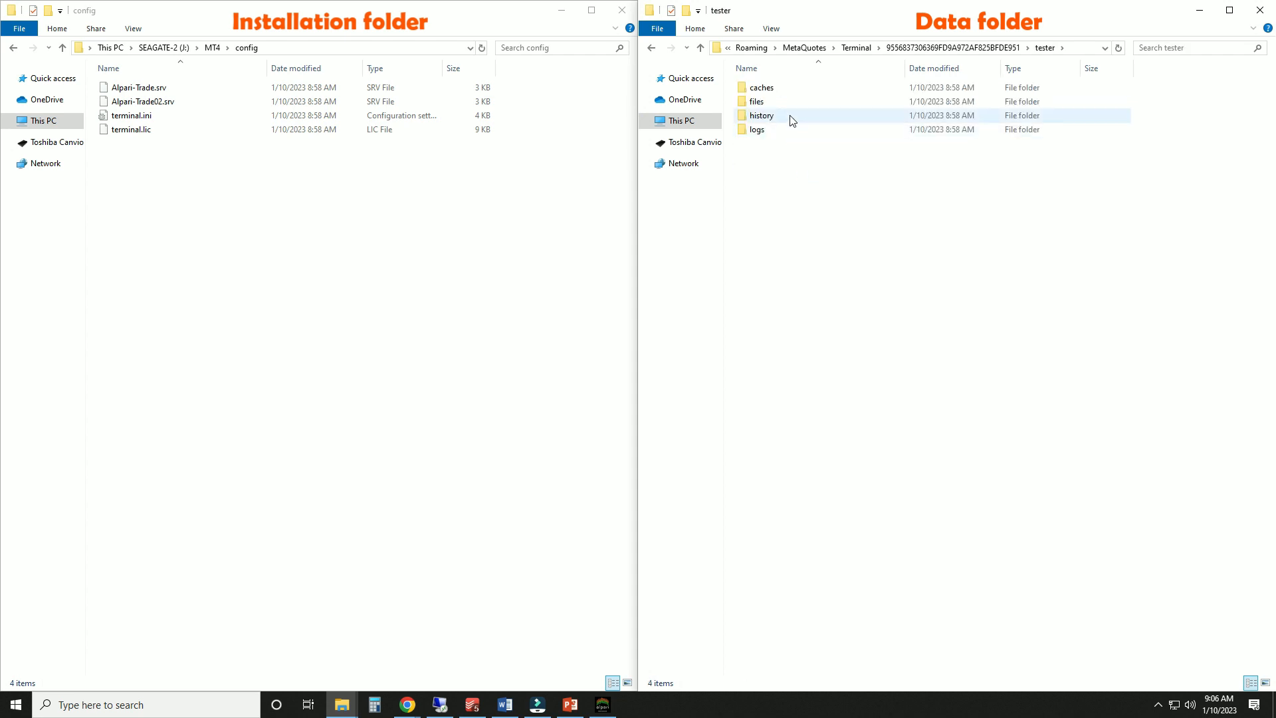
left_click(761, 115)
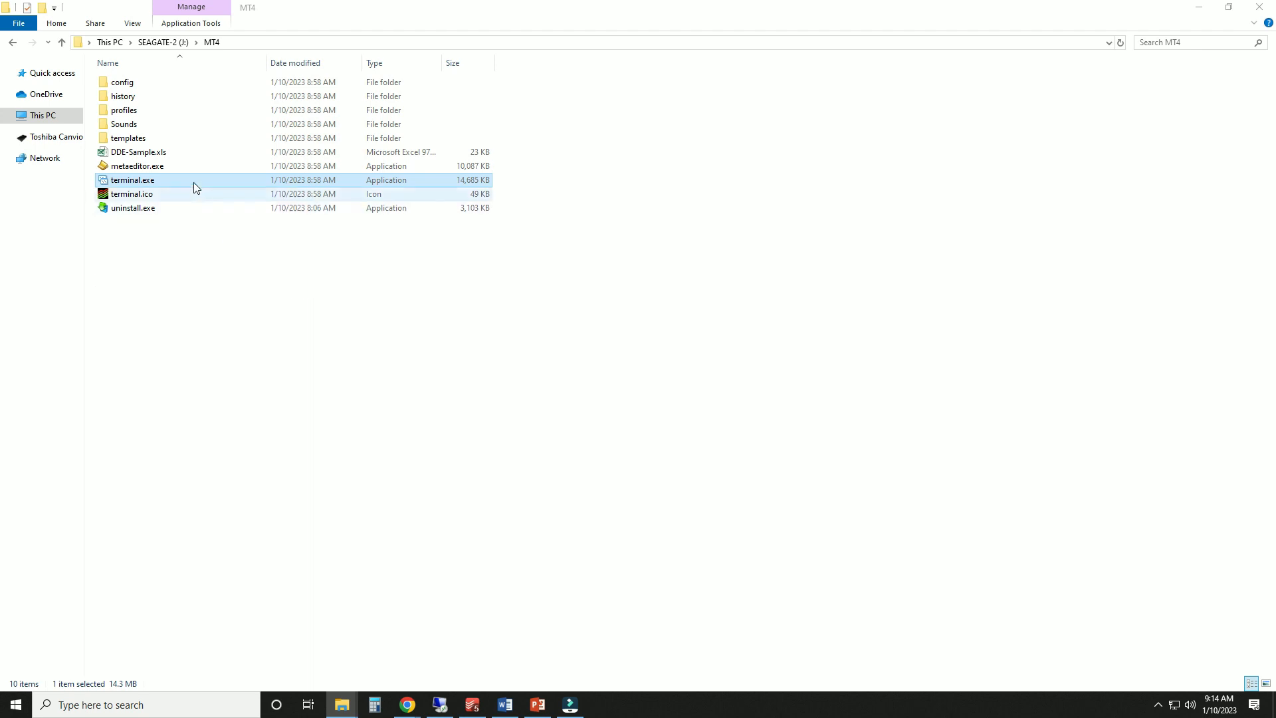
Create a shortcut to terminal.exe and bring up the new shortcut's options.
right_click(133, 180)
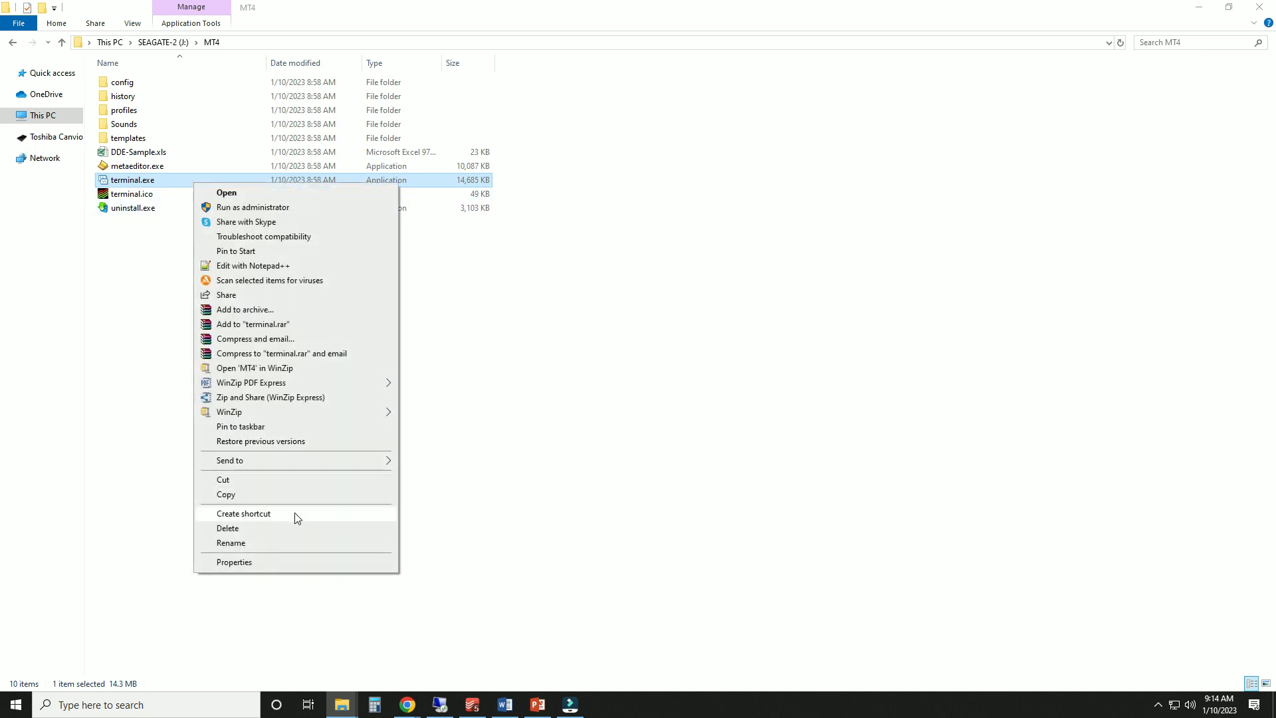
left_click(243, 512)
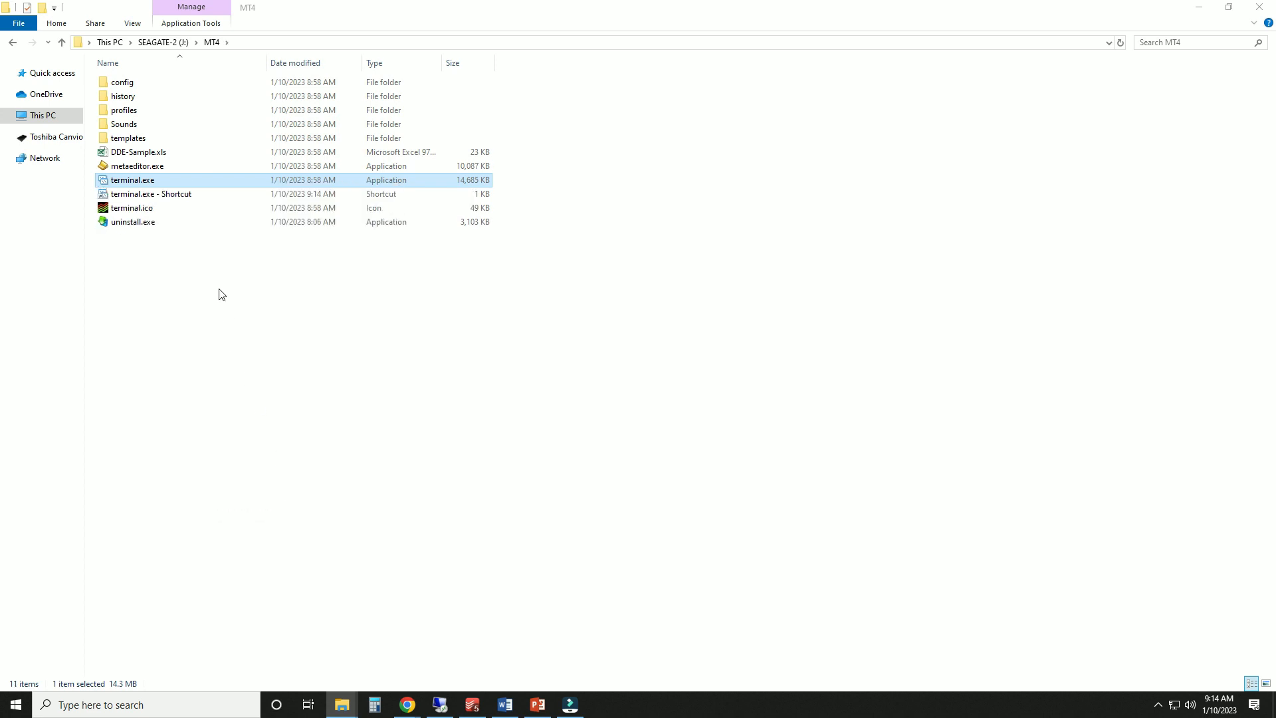
right_click(151, 193)
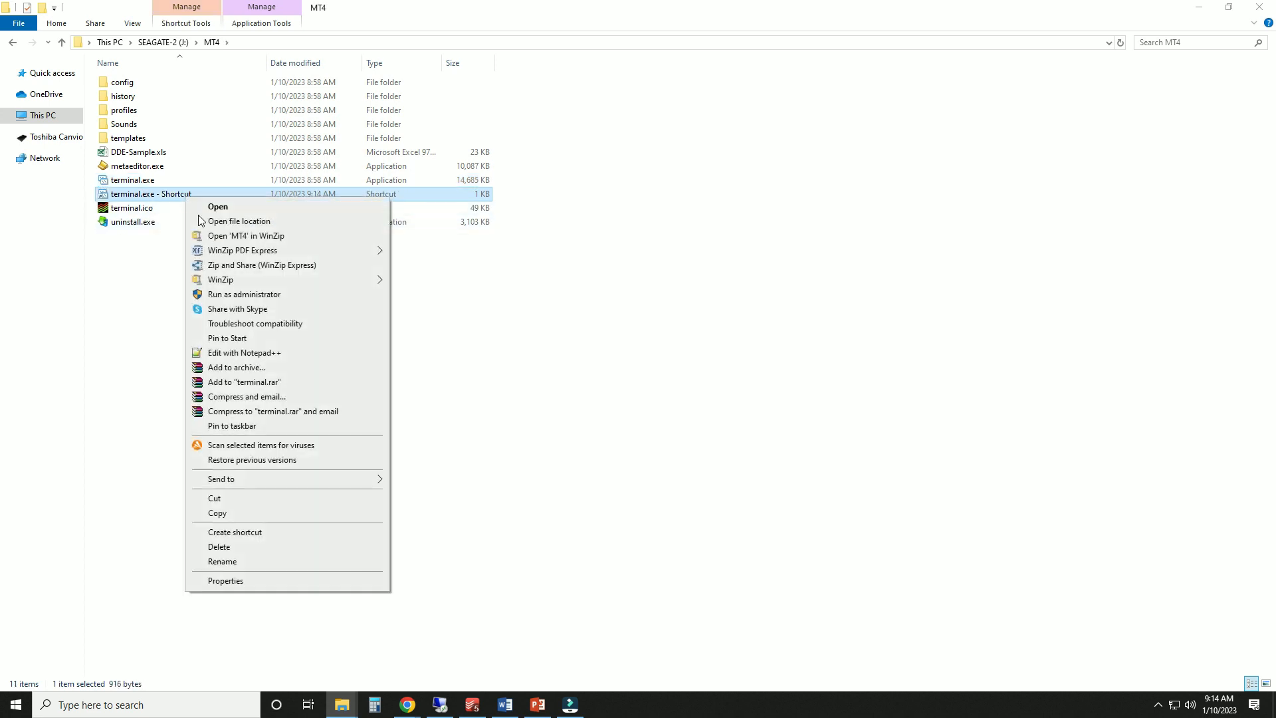
Append /portable to the shortcut's Target in Properties and confirm with OK.
left_click(225, 581)
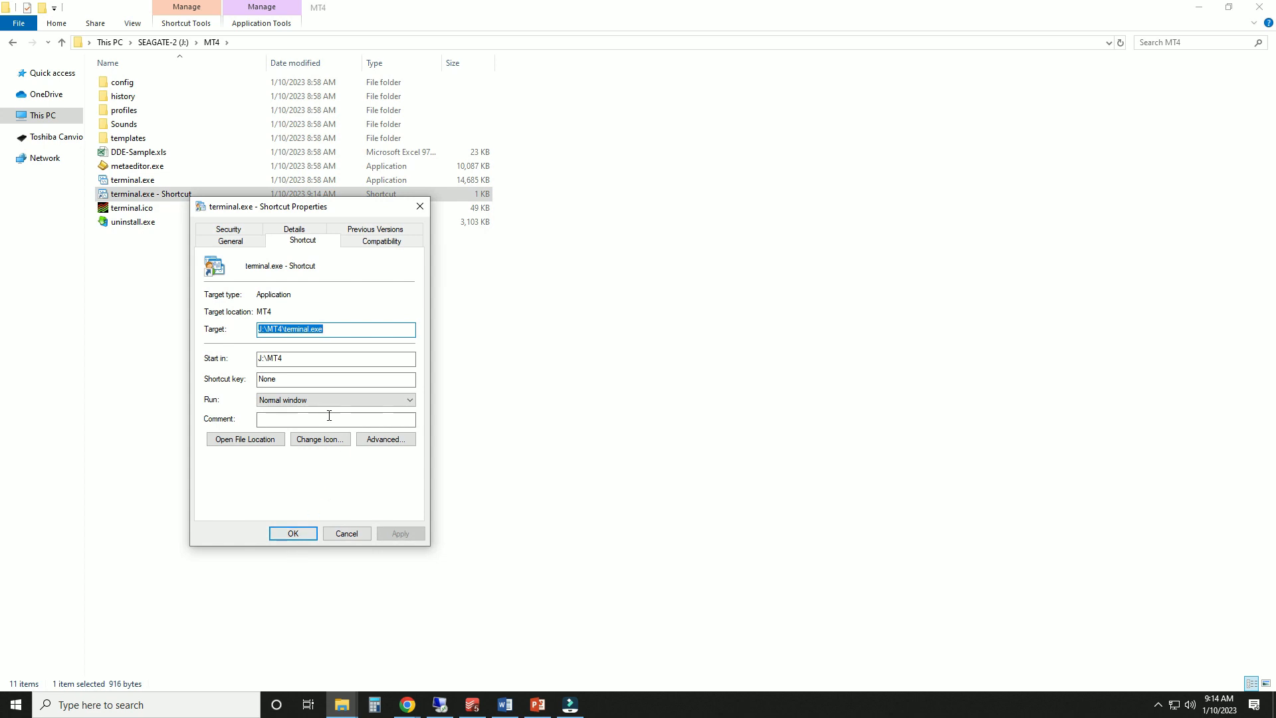
left_click(335, 329)
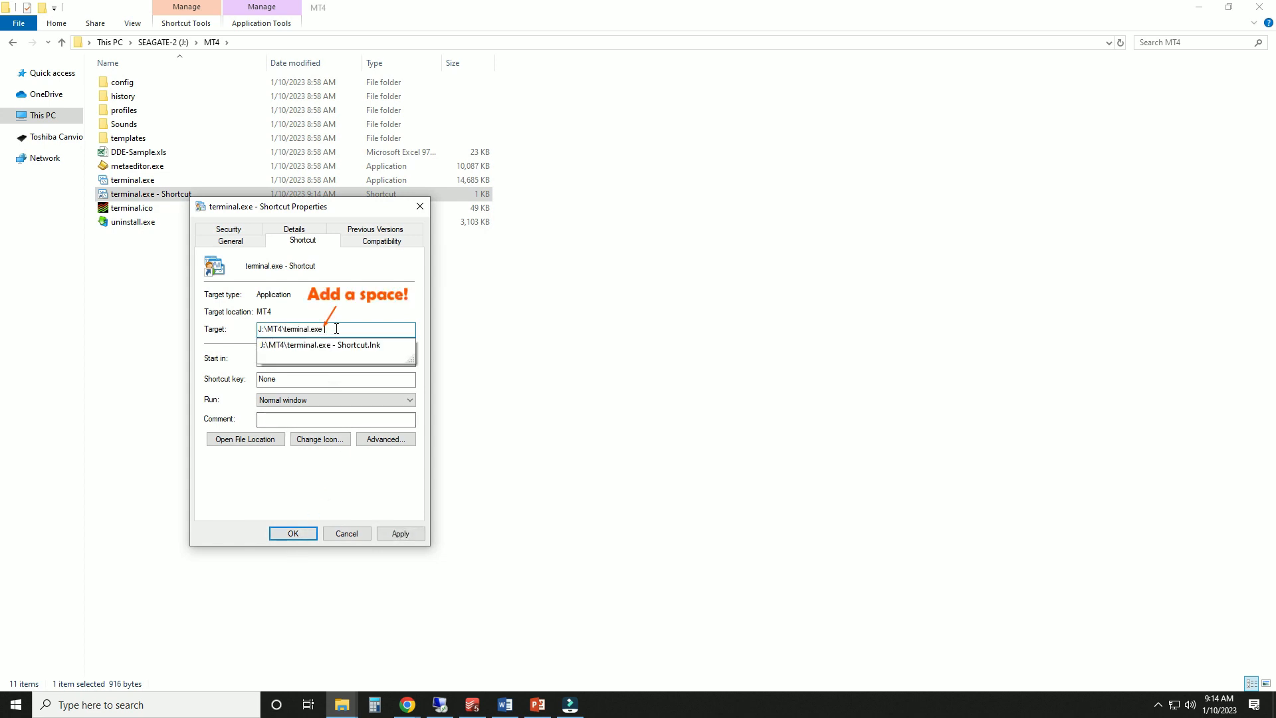
type("/portable")
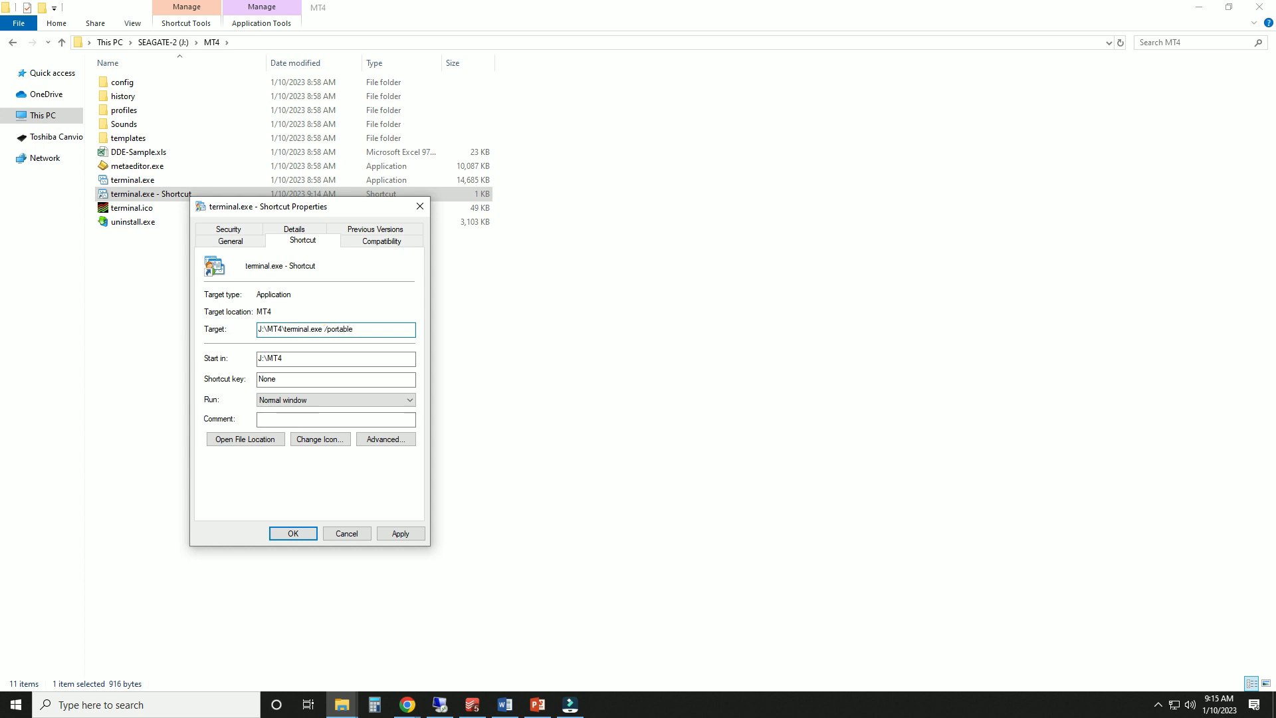
left_click(293, 533)
type("Portable MT4")
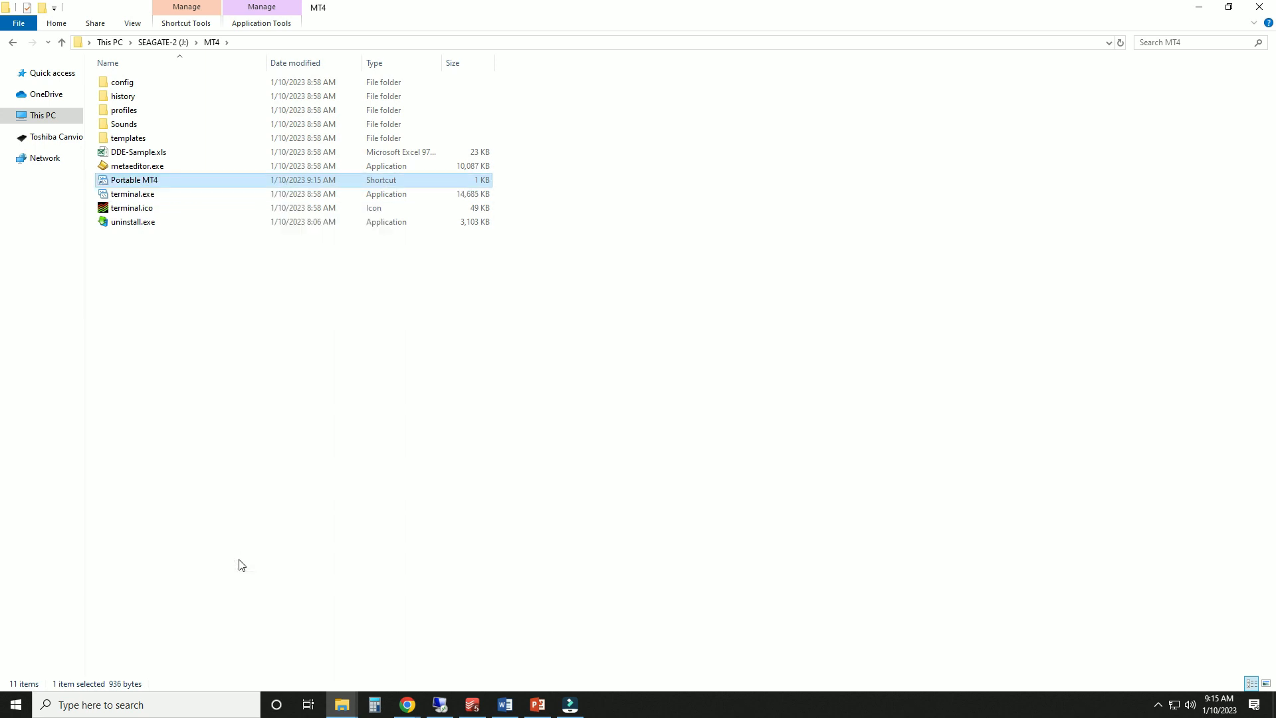
Launch MT4 from the Portable MT4 shortcut and open its data folder.
double_click(133, 180)
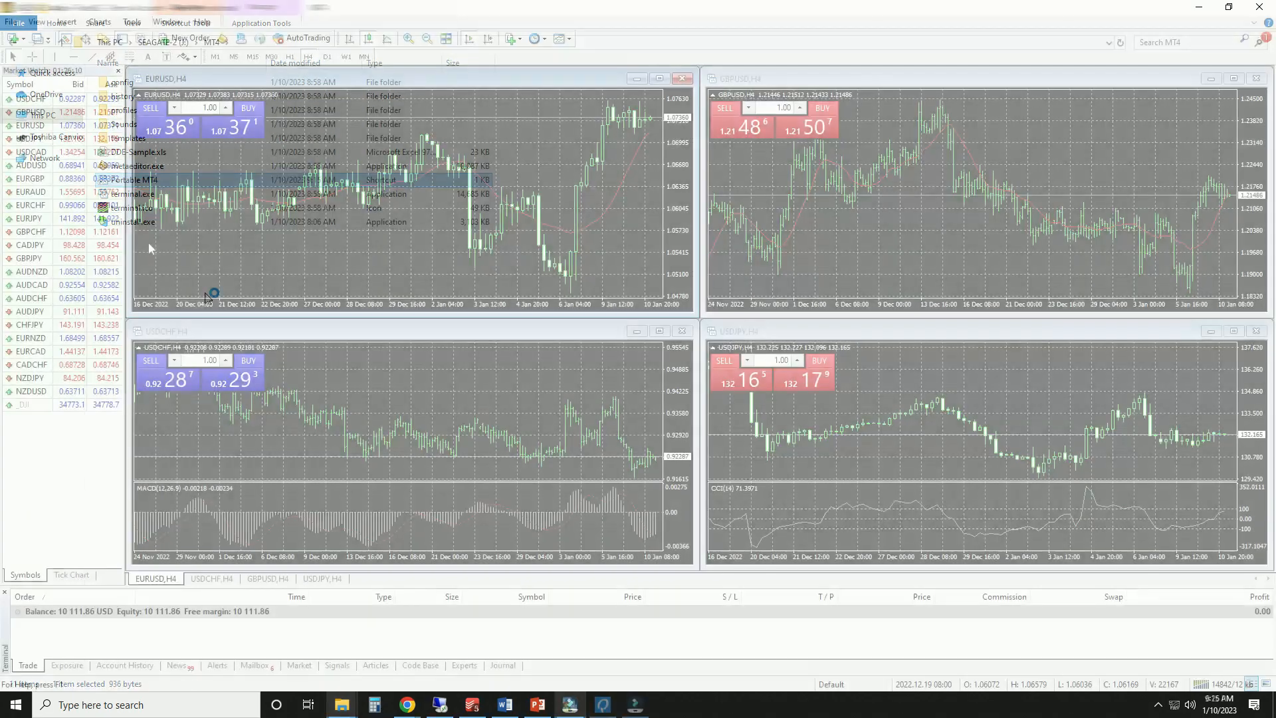
left_click(11, 22)
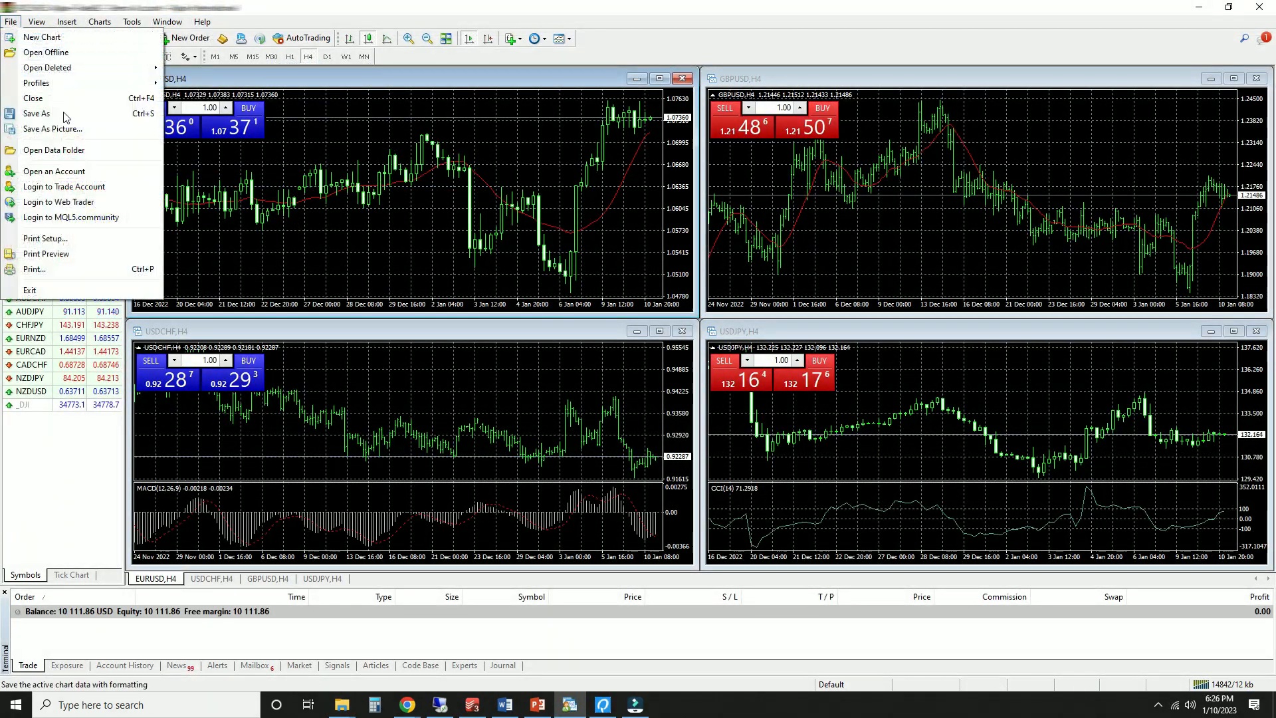
left_click(54, 149)
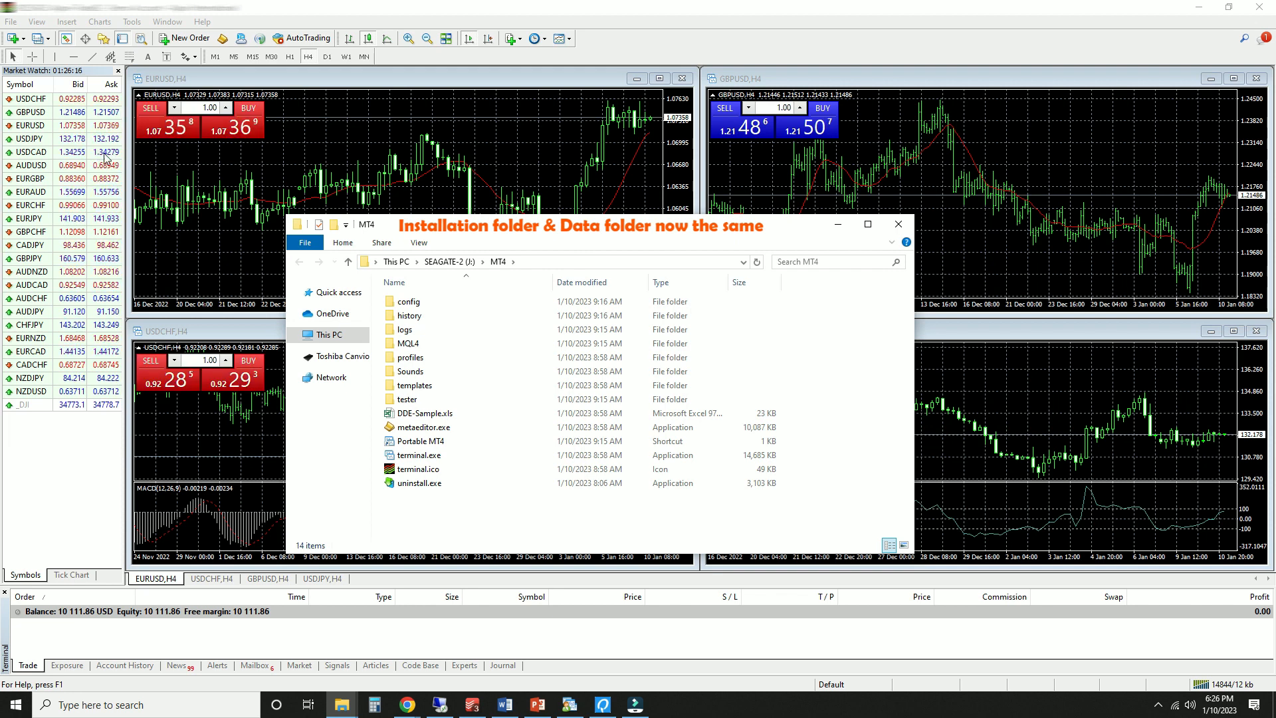
Open the installation folder's MQL4 folder and select Presets.
left_click(409, 343)
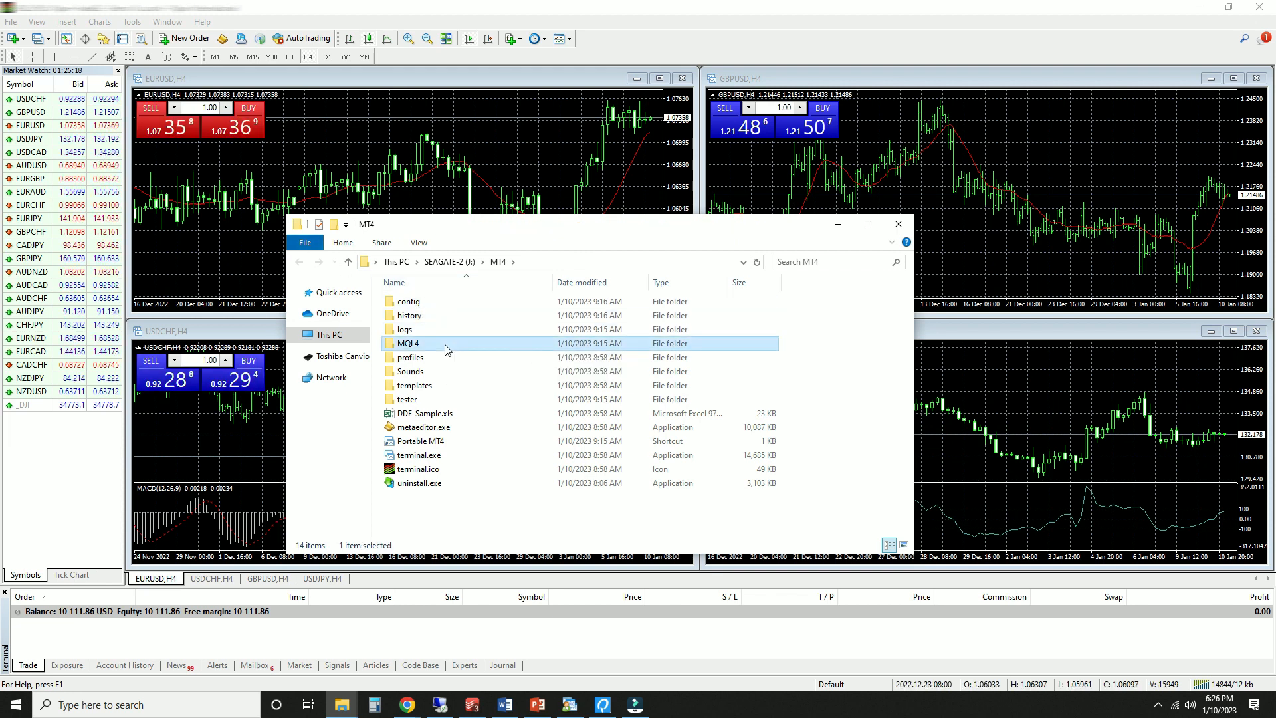
double_click(409, 343)
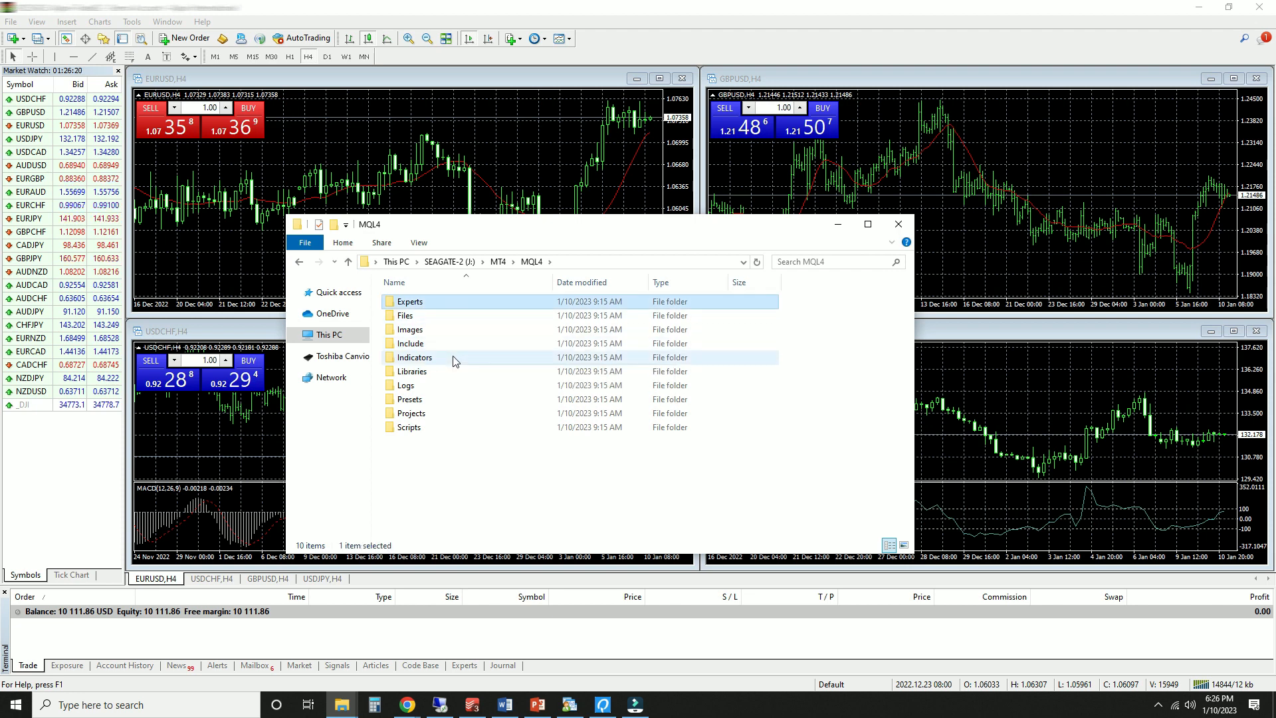
left_click(409, 399)
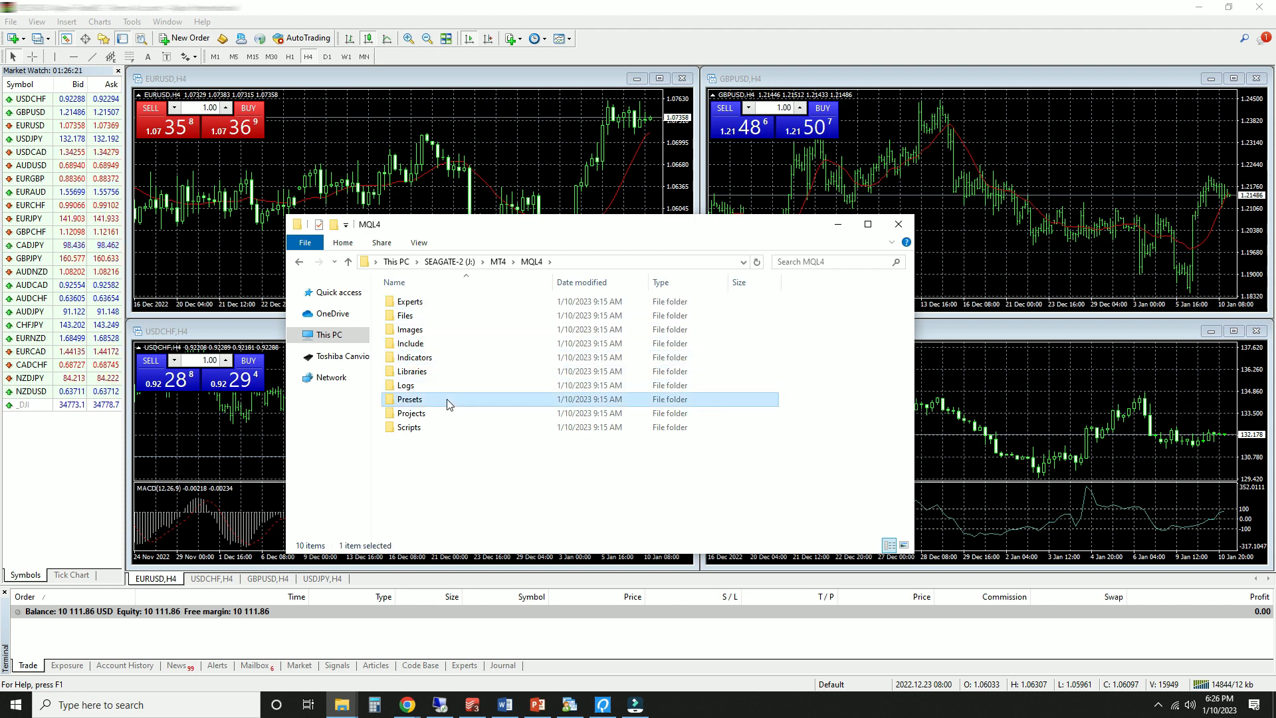